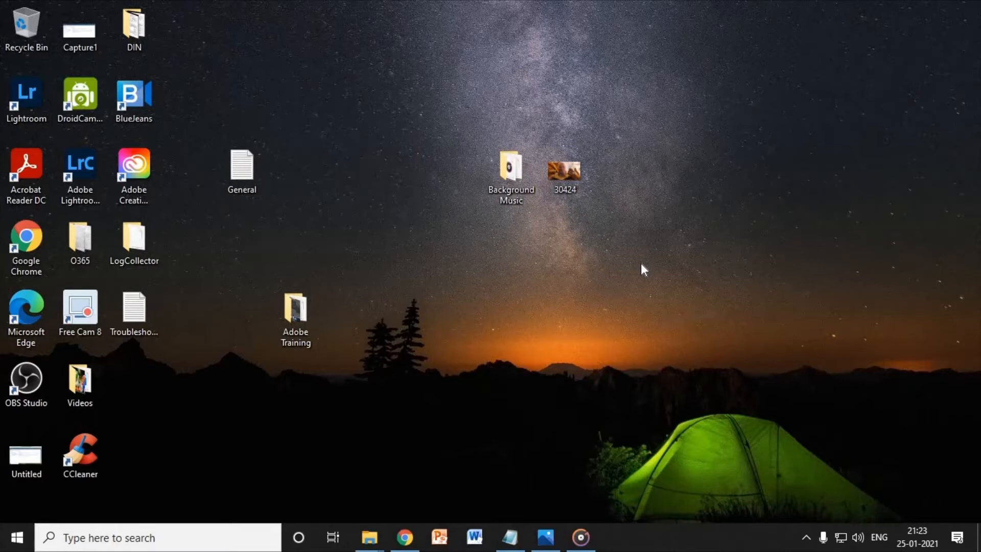
mouse_move(348, 218)
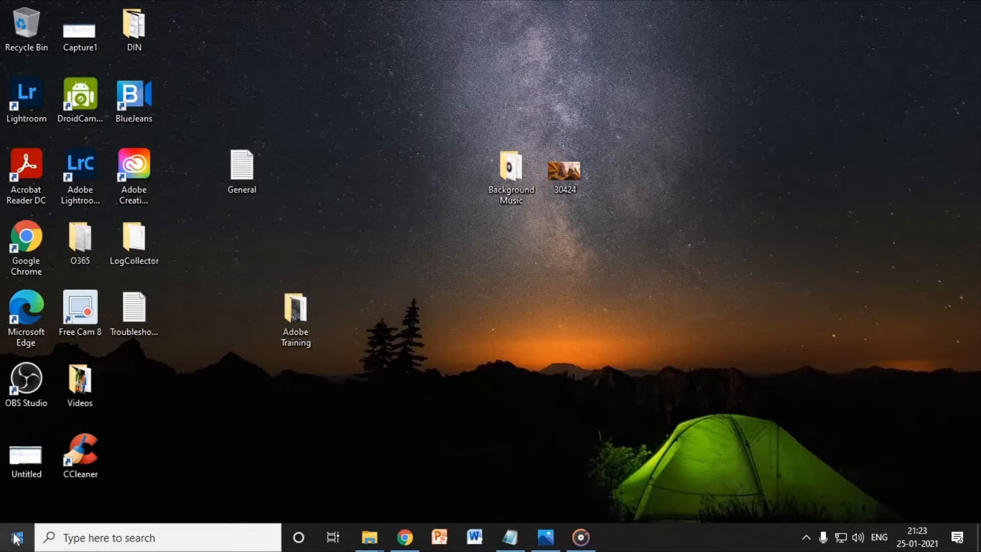
mouse_move(15, 538)
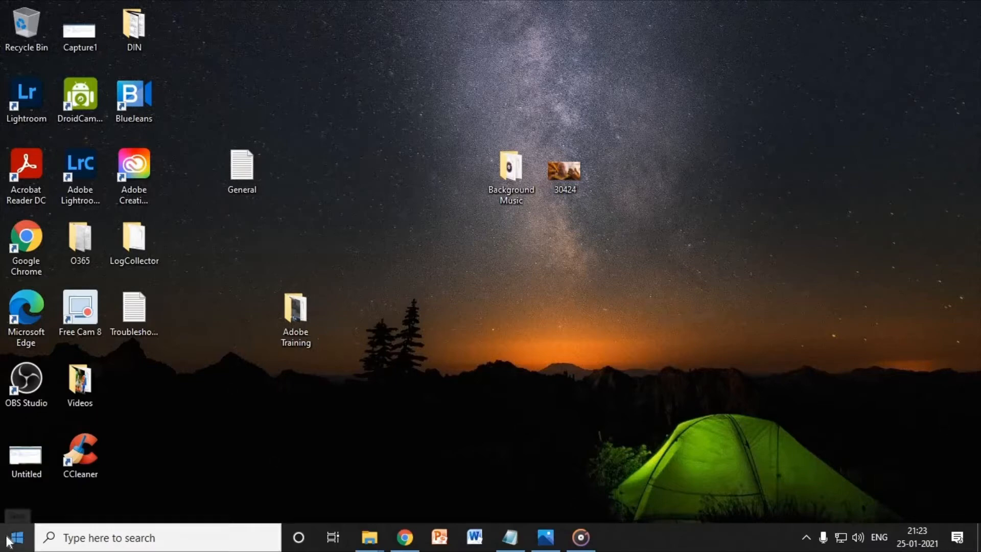
Step: Launch Task Manager from the Start button's quick link menu
right_click(9, 537)
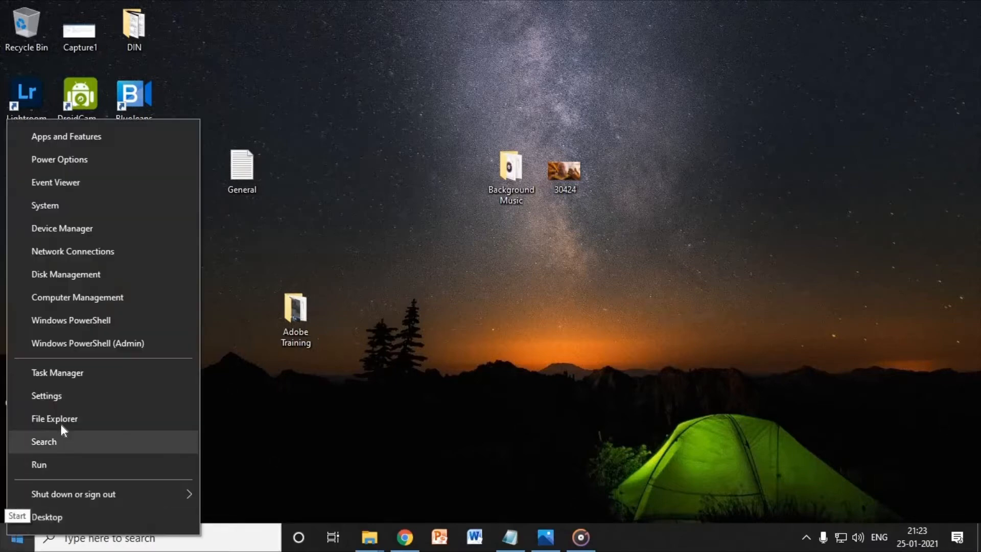
click(56, 372)
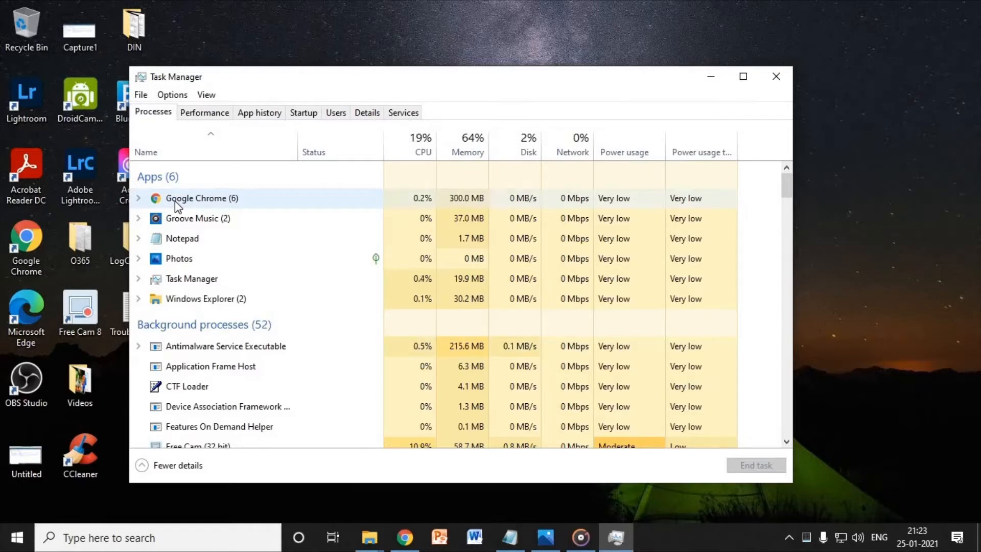
Step: End the Photos app from the Processes list so it stops using memory
right_click(179, 259)
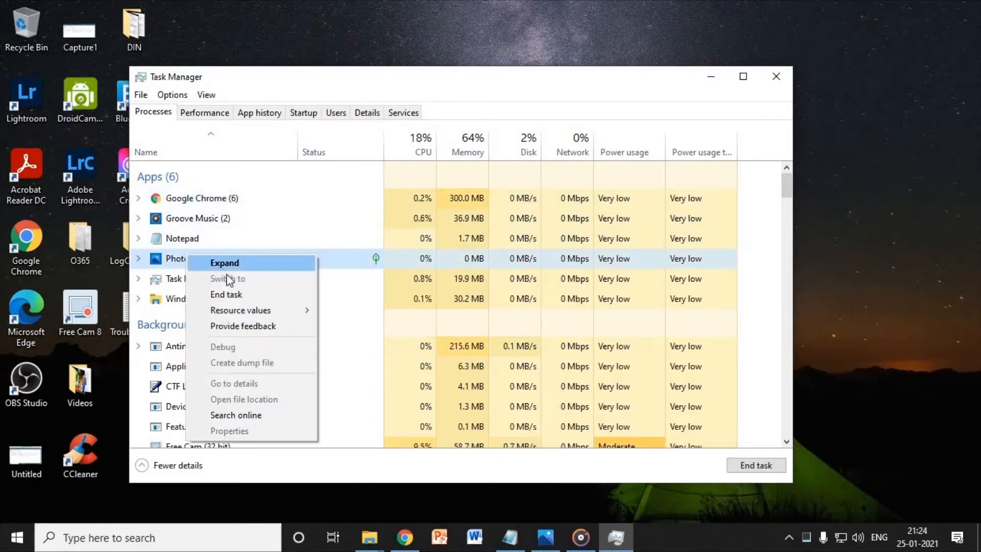
mouse_move(231, 301)
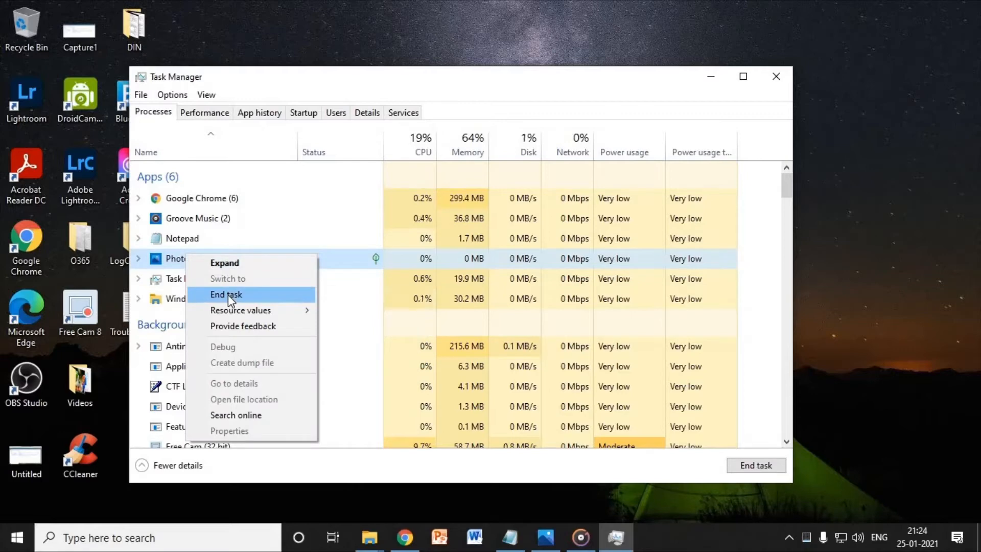
click(227, 295)
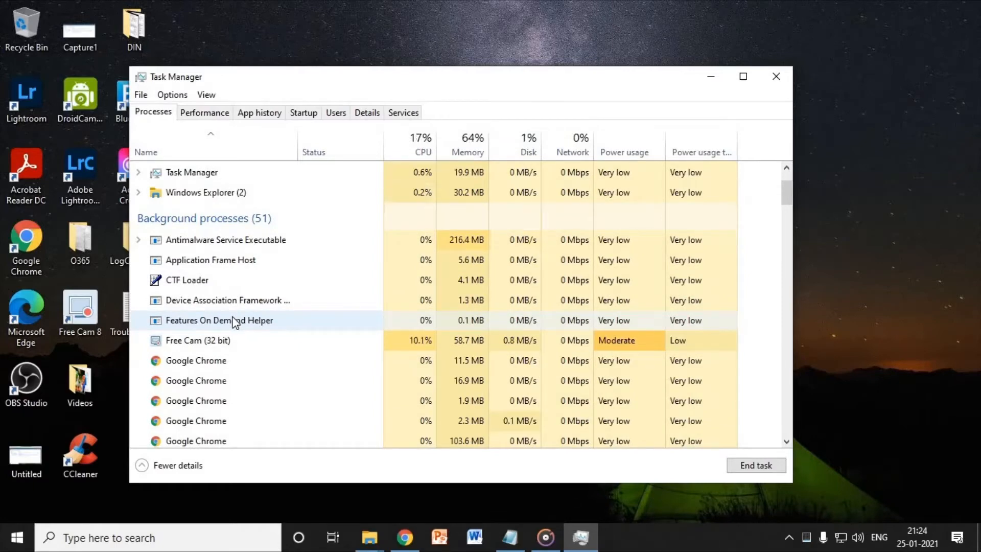
Step: Check the Device Association Framework process options, then view the Performance overview
scroll(down, 3)
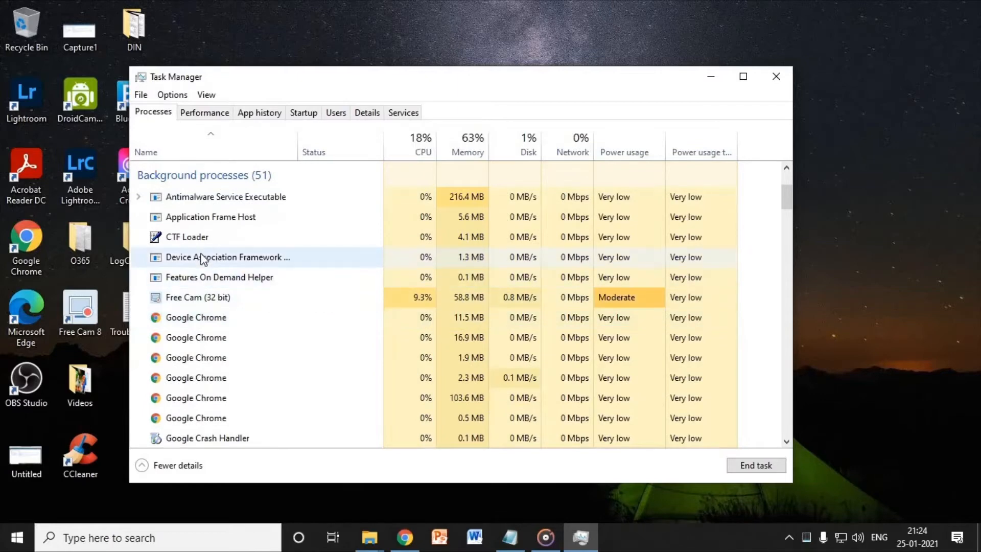
right_click(203, 258)
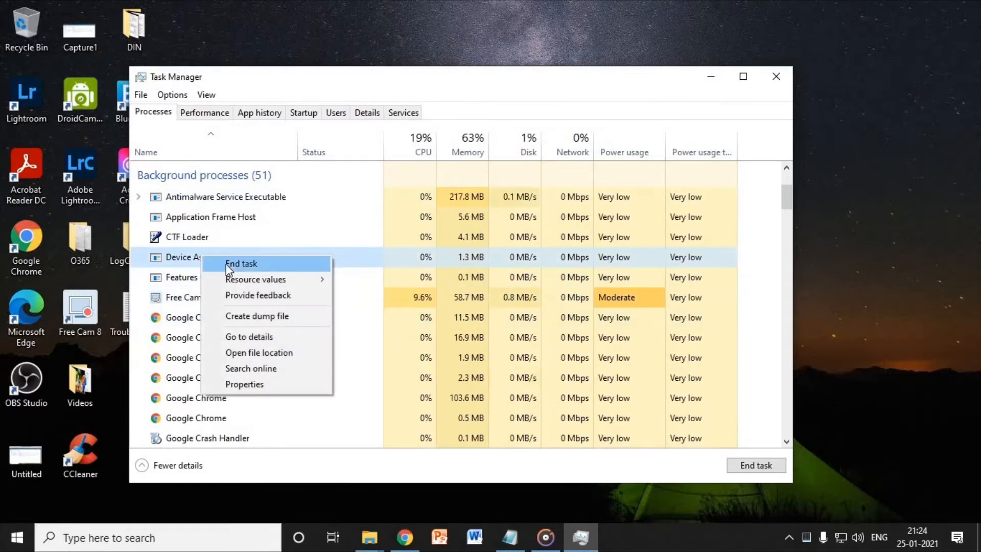
mouse_move(249, 338)
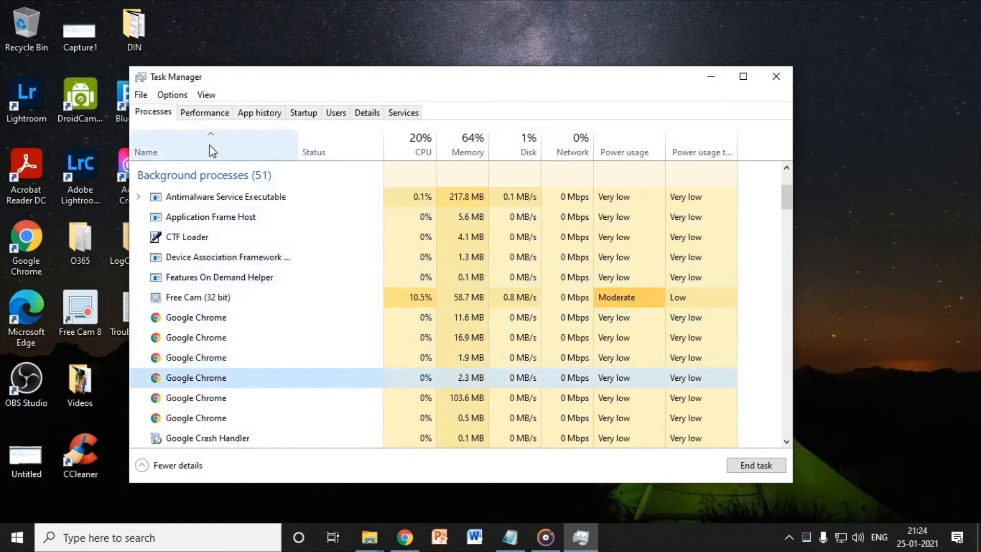
click(203, 112)
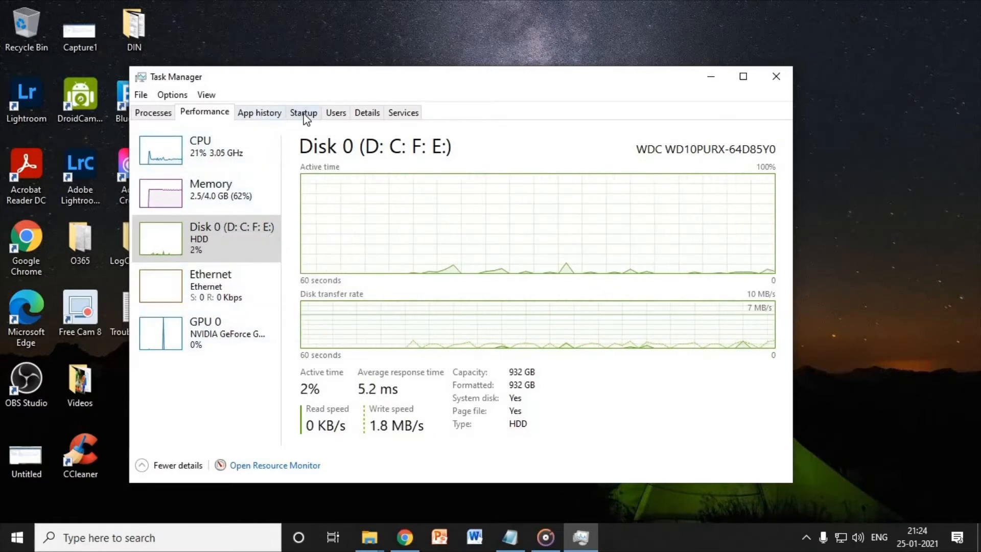
Step: Show the Startup apps list and select the Cortana entry
click(303, 113)
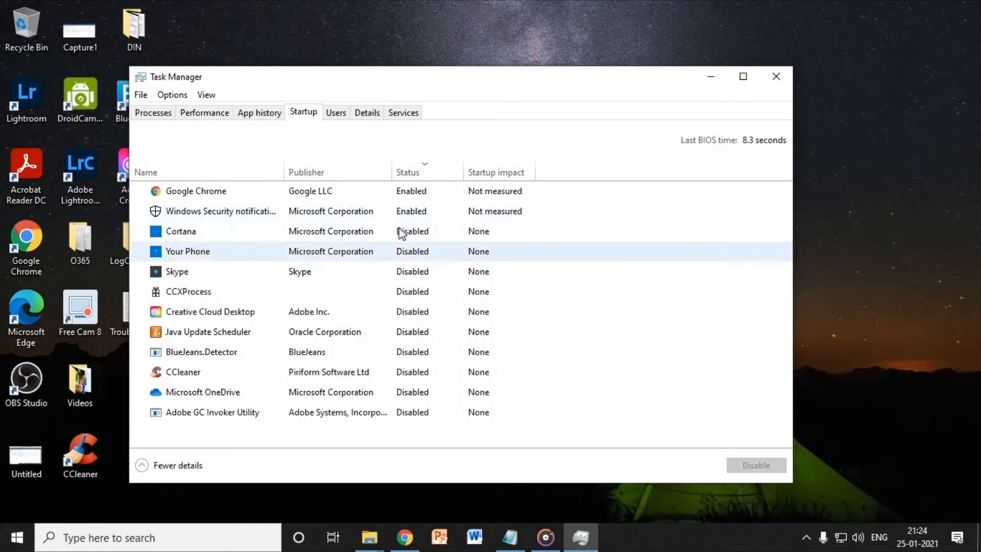
click(181, 231)
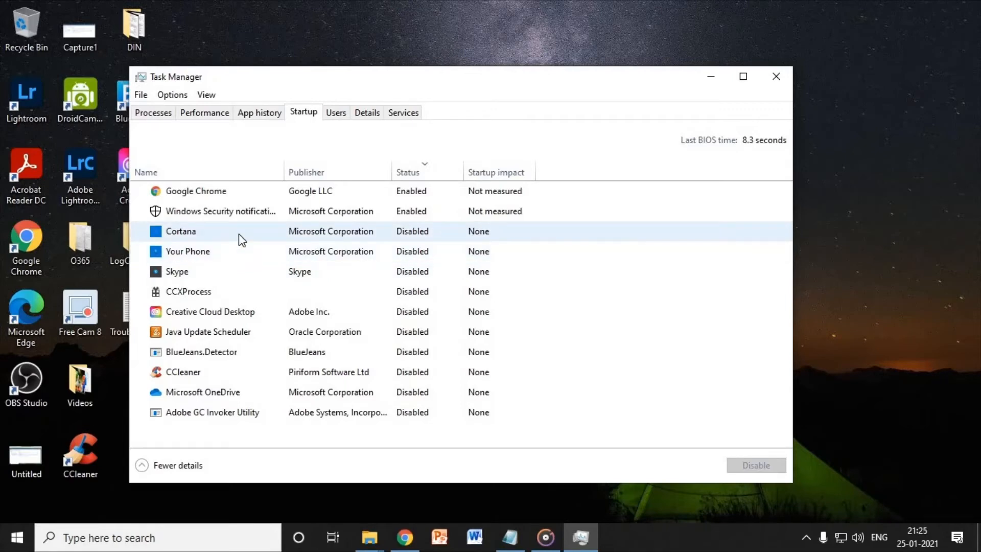
mouse_move(286, 236)
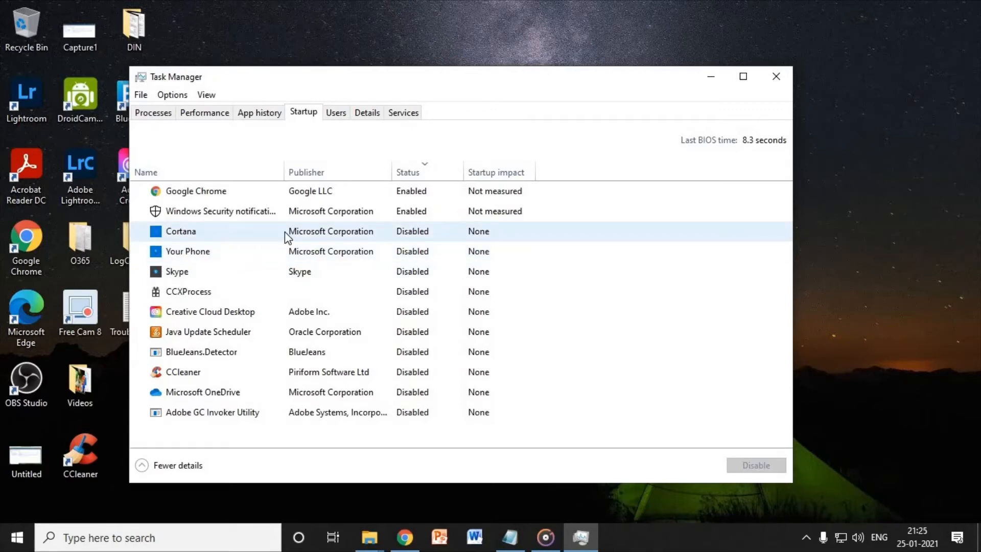
right_click(180, 231)
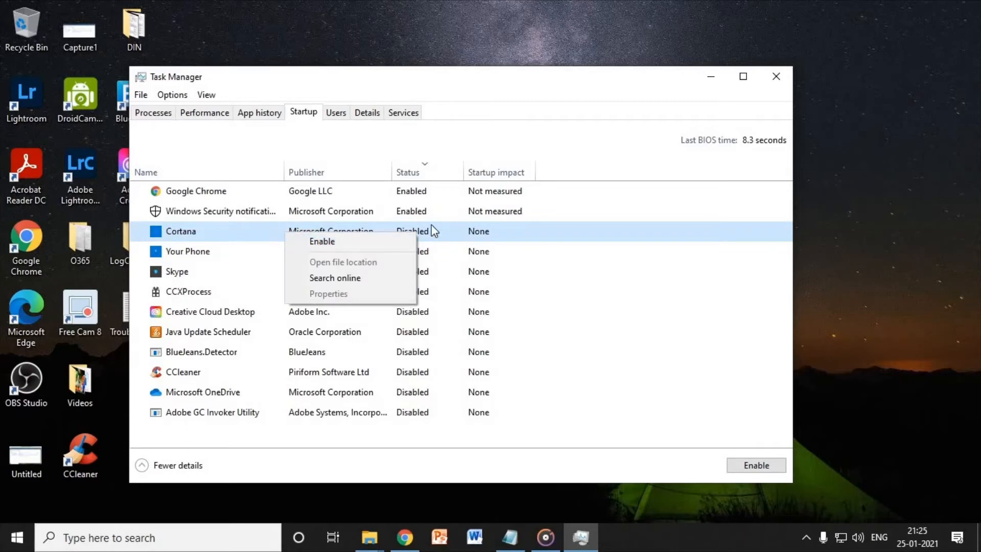
mouse_move(440, 241)
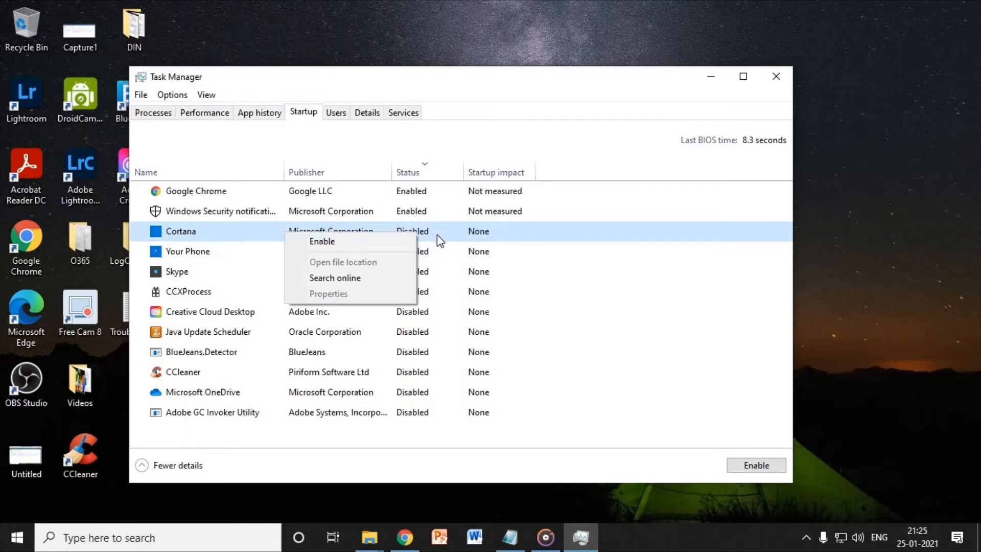
mouse_move(392, 260)
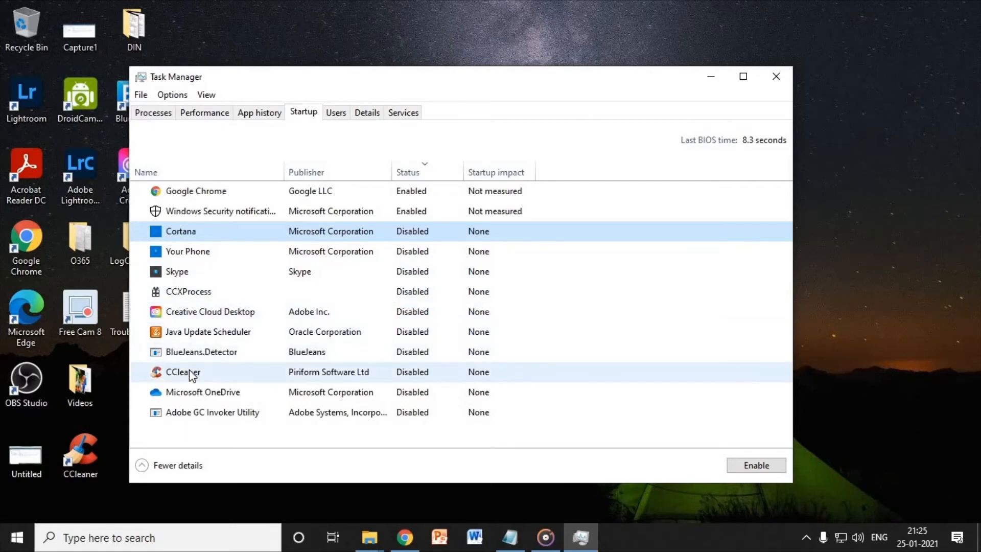
click(203, 393)
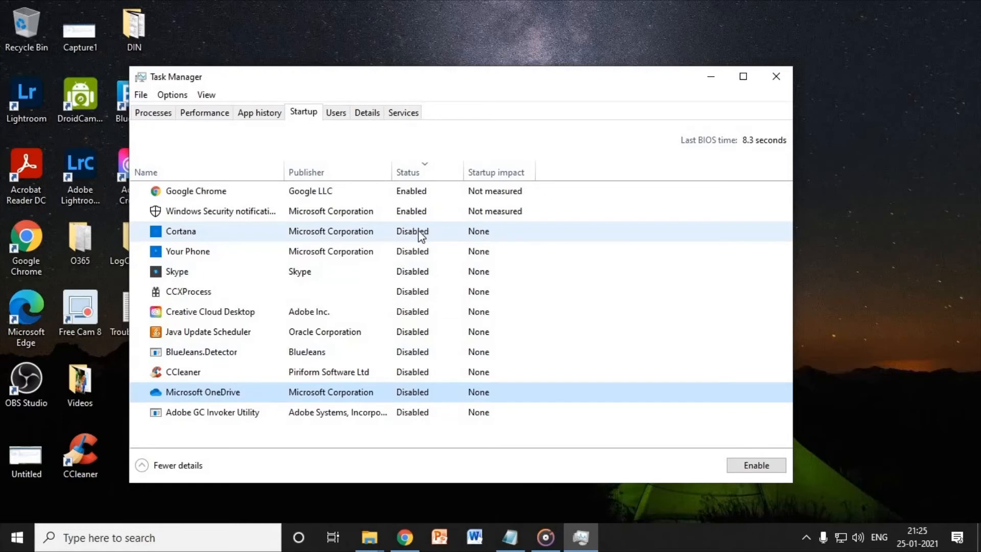
mouse_move(431, 244)
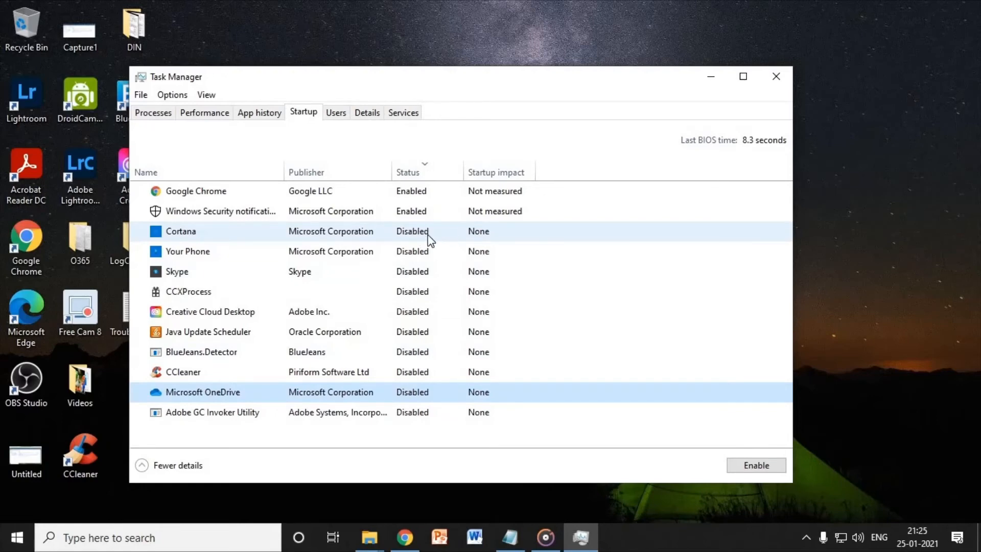